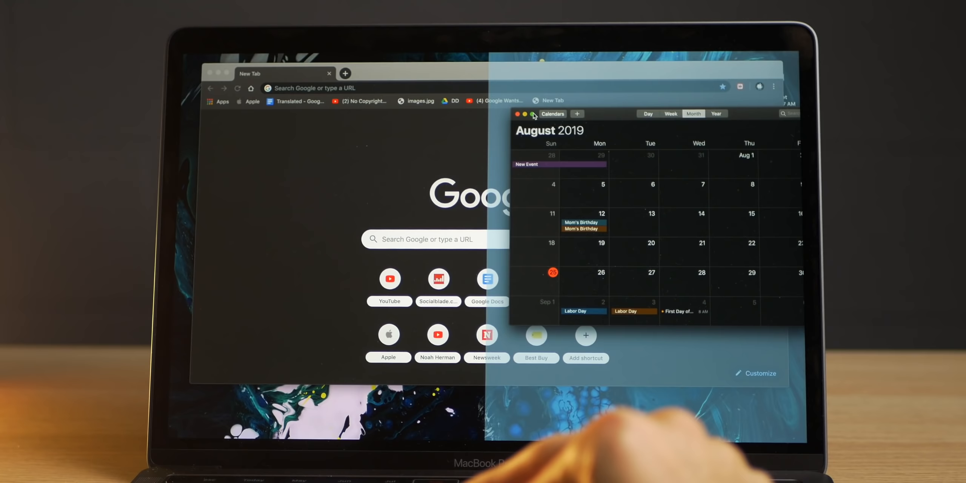
pyautogui.click(533, 114)
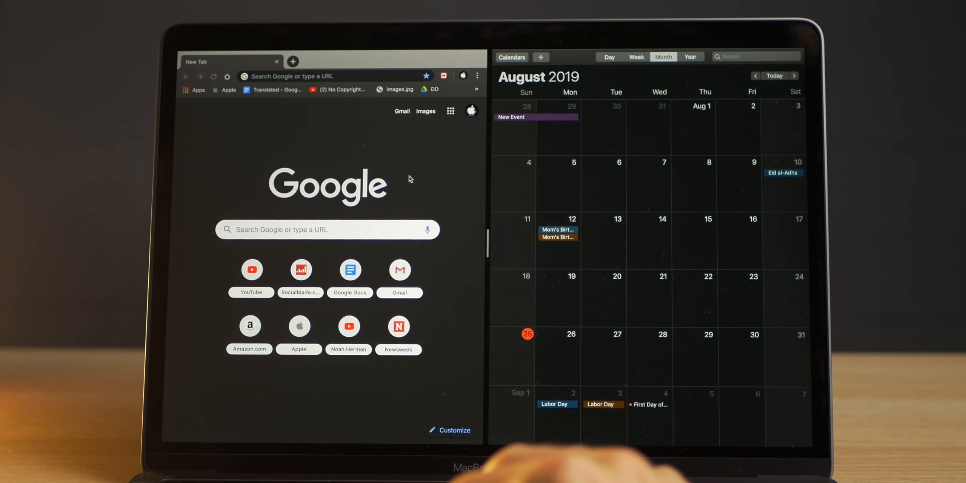
pyautogui.click(300, 270)
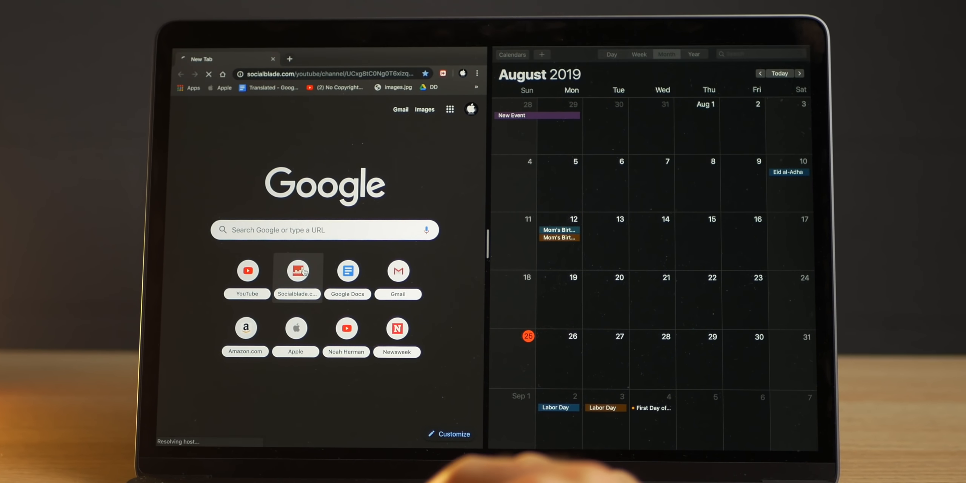
pyautogui.click(296, 271)
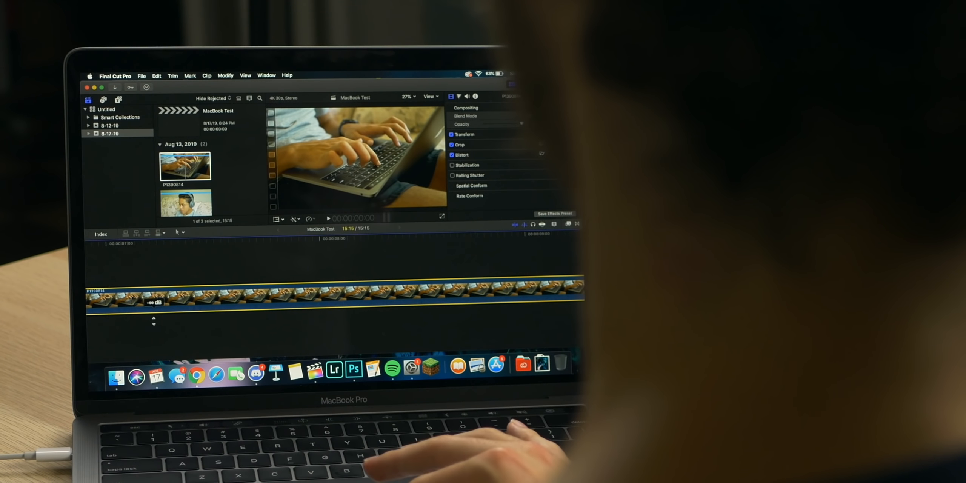
pyautogui.click(337, 337)
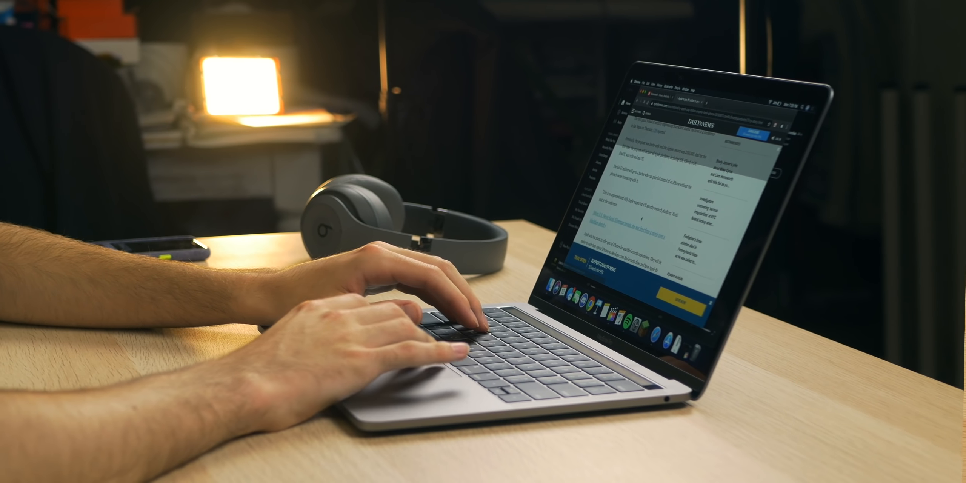
pyautogui.scroll(-3)
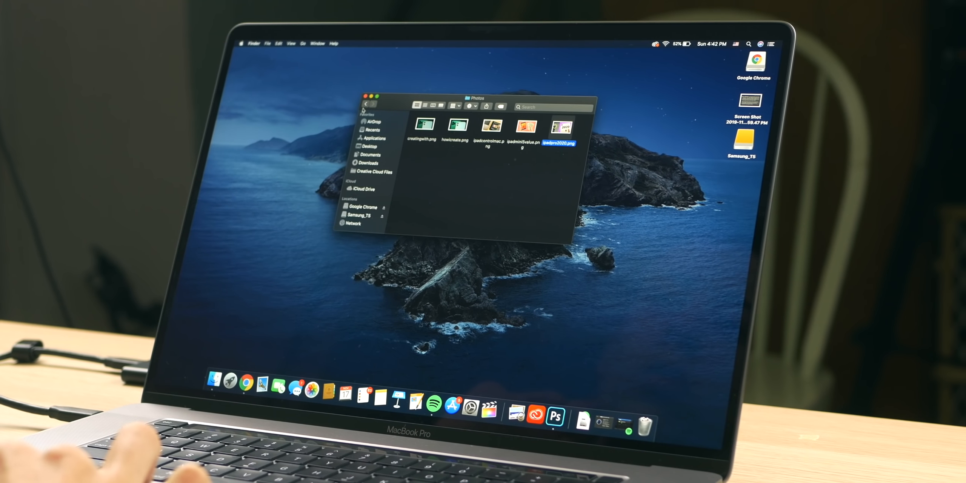
pyautogui.click(360, 215)
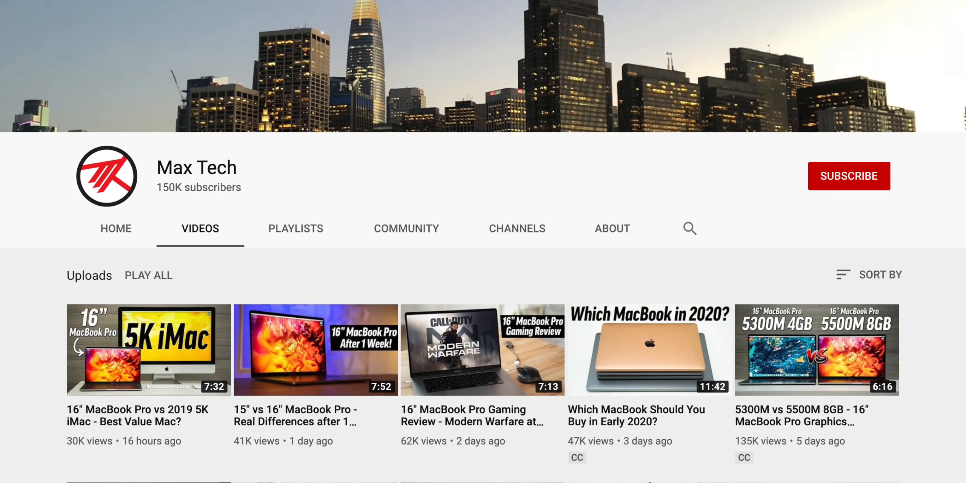
pyautogui.scroll(-3)
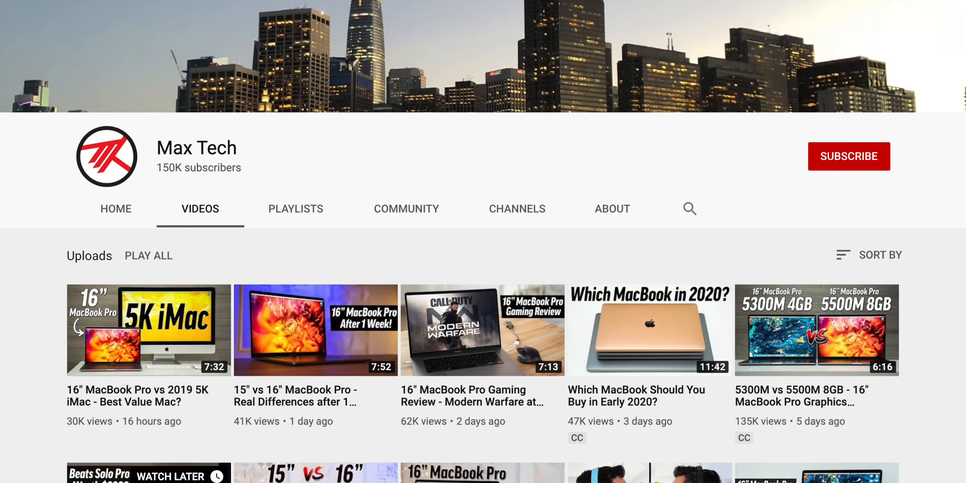
pyautogui.scroll(-3)
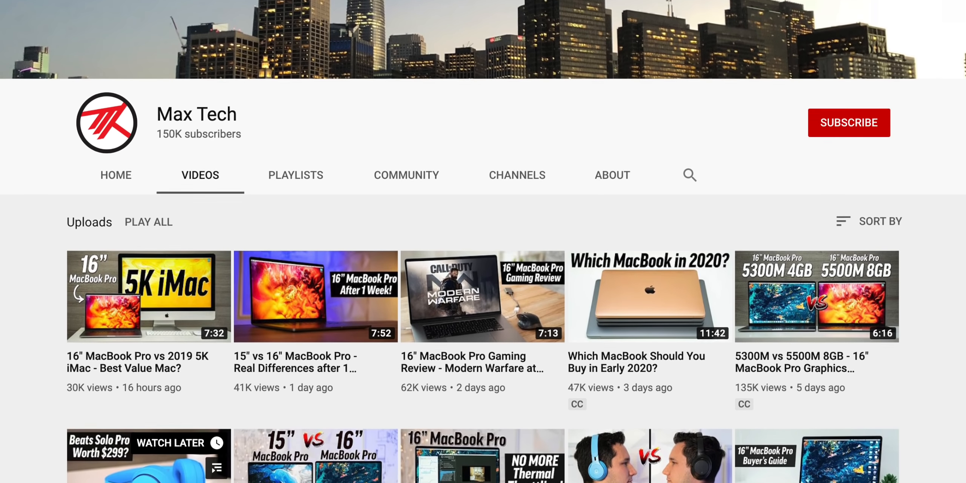
pyautogui.scroll(-3)
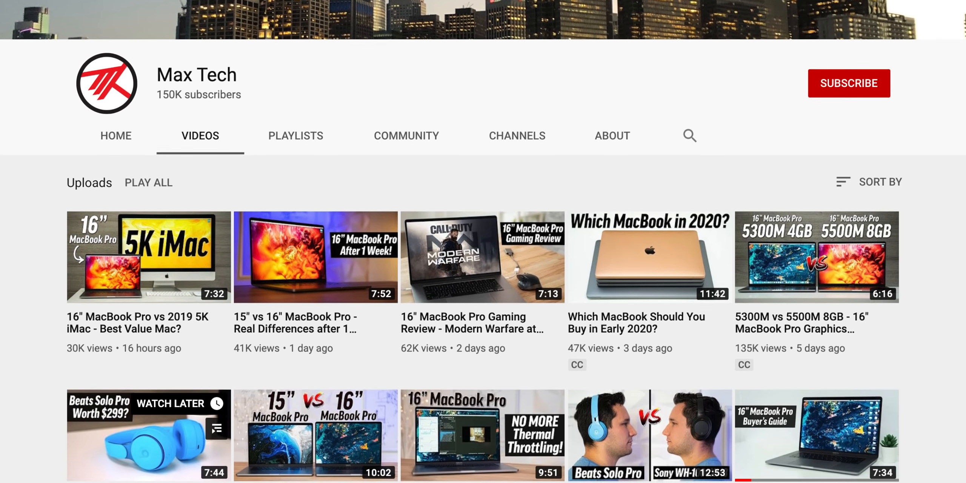
pyautogui.scroll(-3)
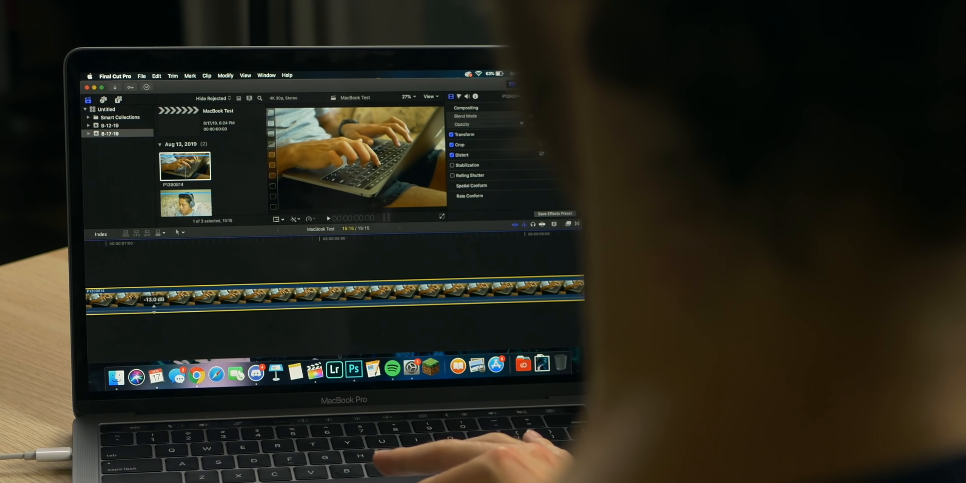
pyautogui.click(467, 97)
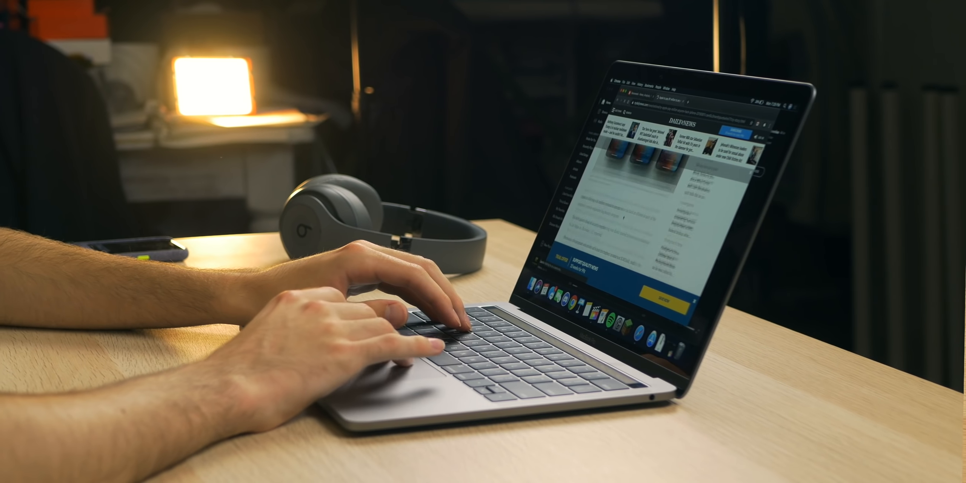
pyautogui.scroll(-3)
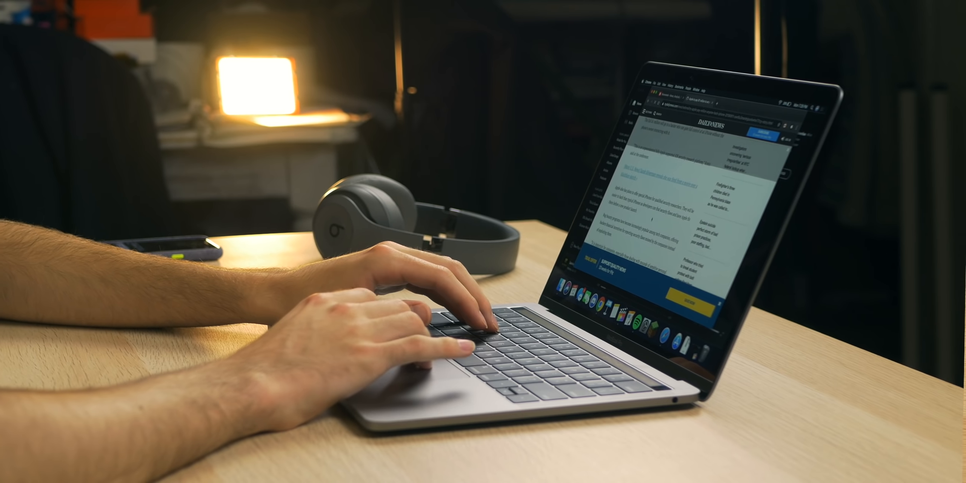